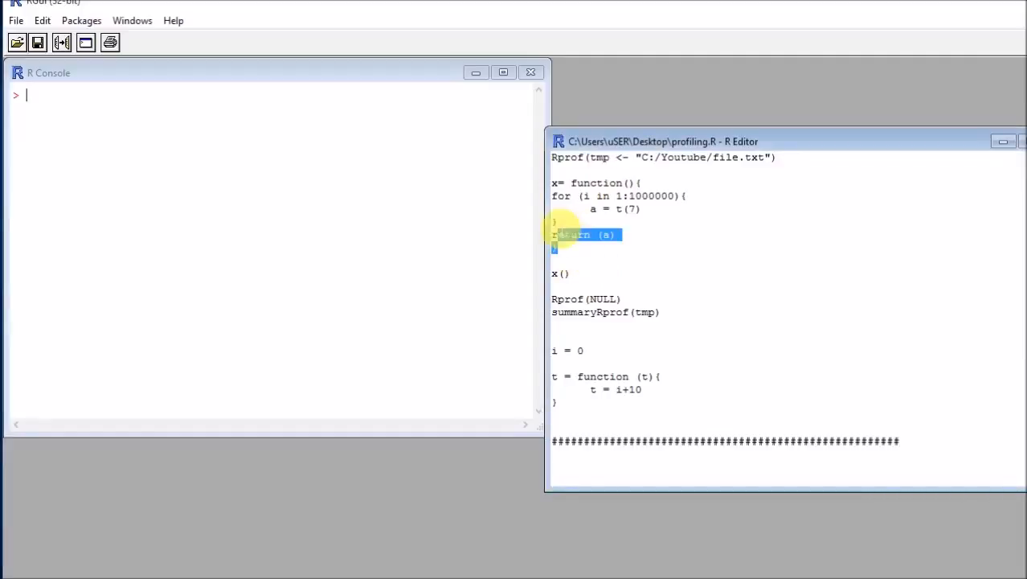
Review the profiling script, highlighting the t function definition.
{"action": "left_click", "coordinate": [622, 196]}
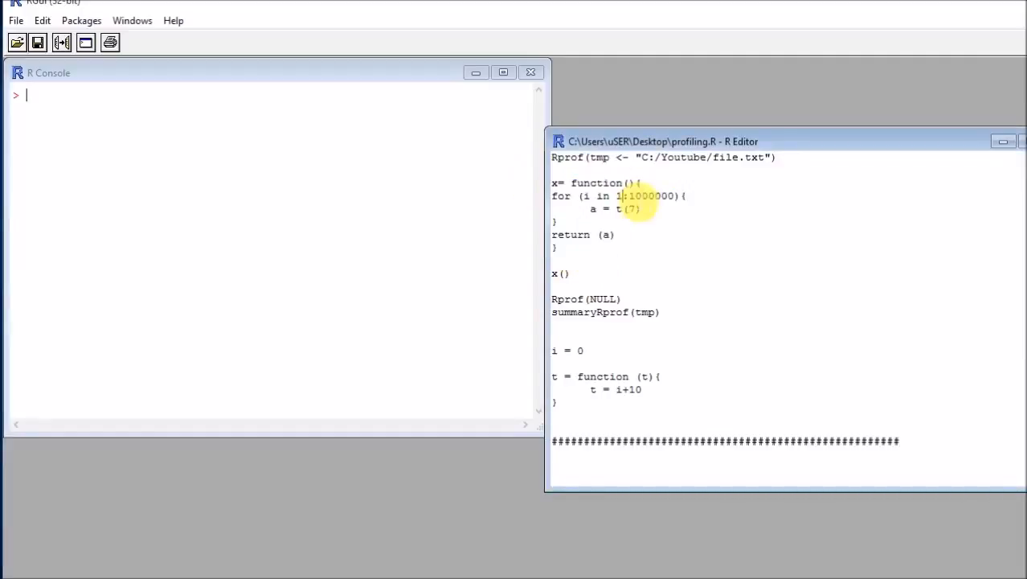
{"action": "mouse_move", "coordinate": [689, 238]}
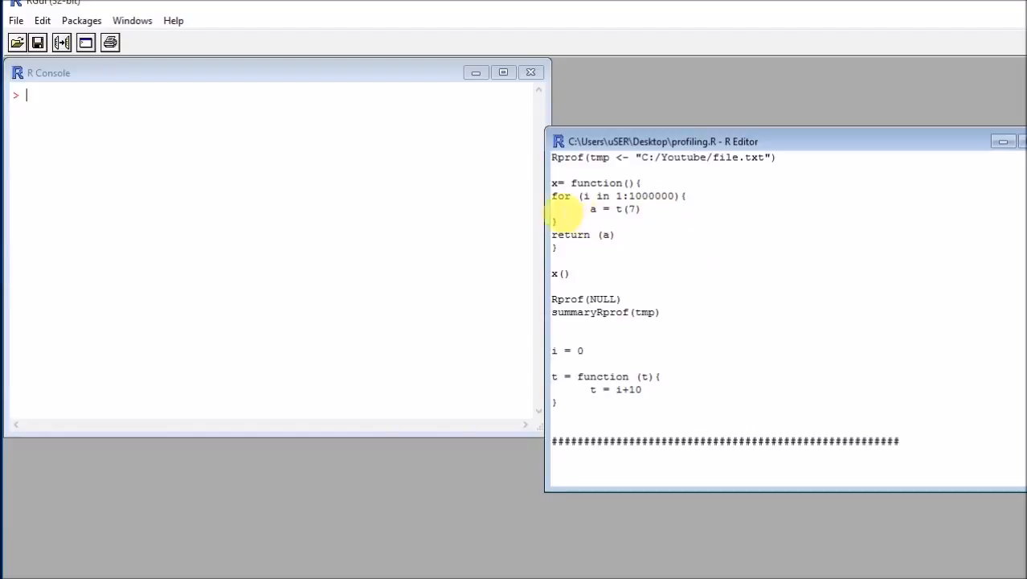
{"action": "left_click_drag", "start_coordinate": [591, 209], "coordinate": [643, 209]}
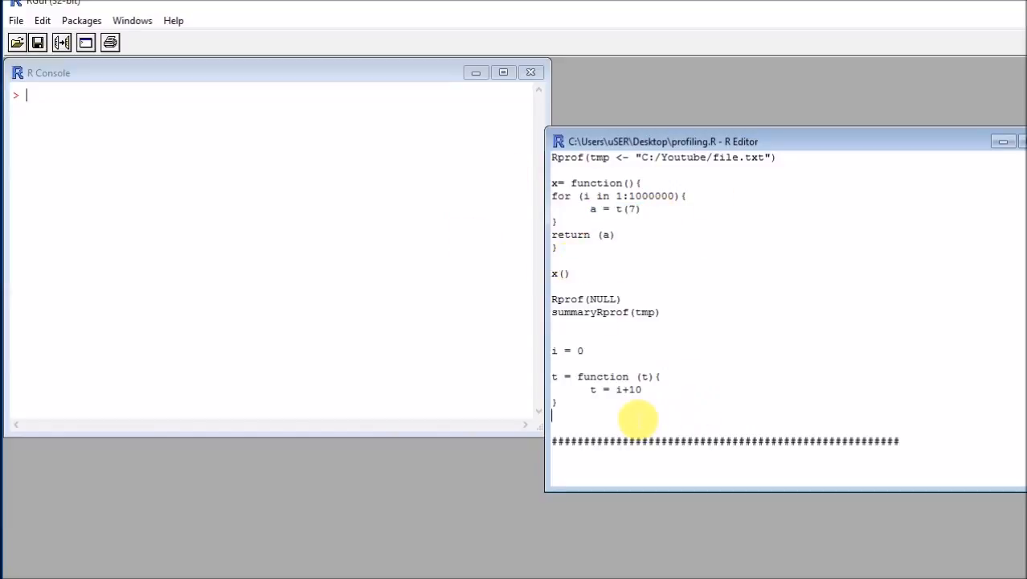
{"action": "left_click_drag", "start_coordinate": [554, 376], "coordinate": [556, 402]}
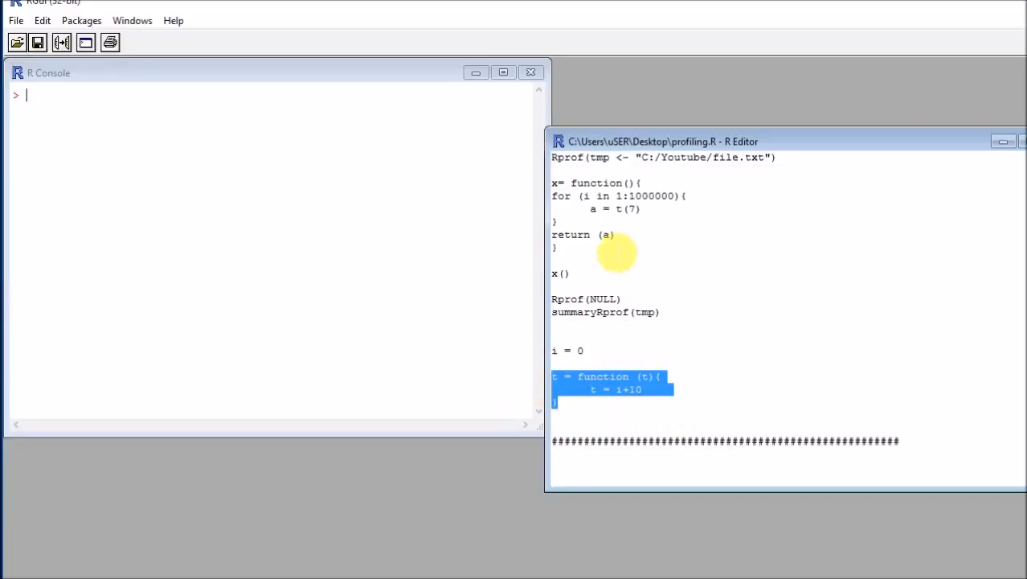
{"action": "left_click", "coordinate": [671, 440]}
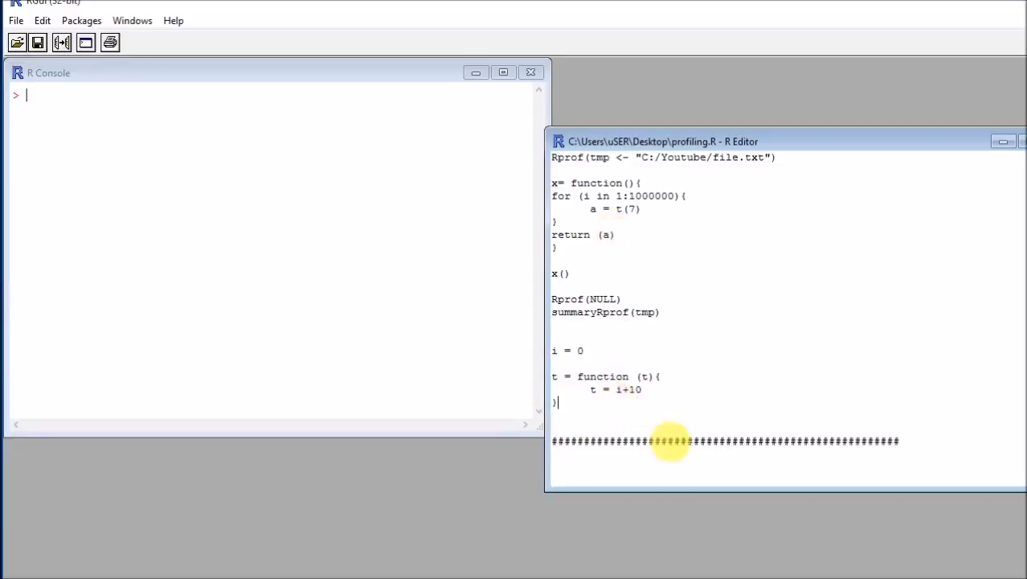
Run the whole script, then highlight the echoed Rprof call and its output file path.
{"action": "left_click", "coordinate": [62, 41]}
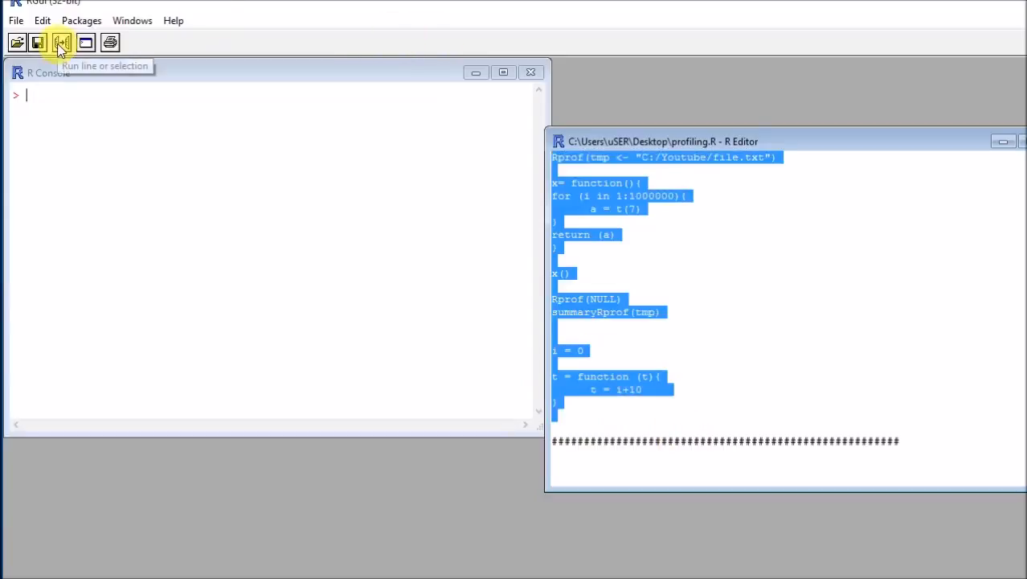
{"action": "left_click", "coordinate": [61, 41]}
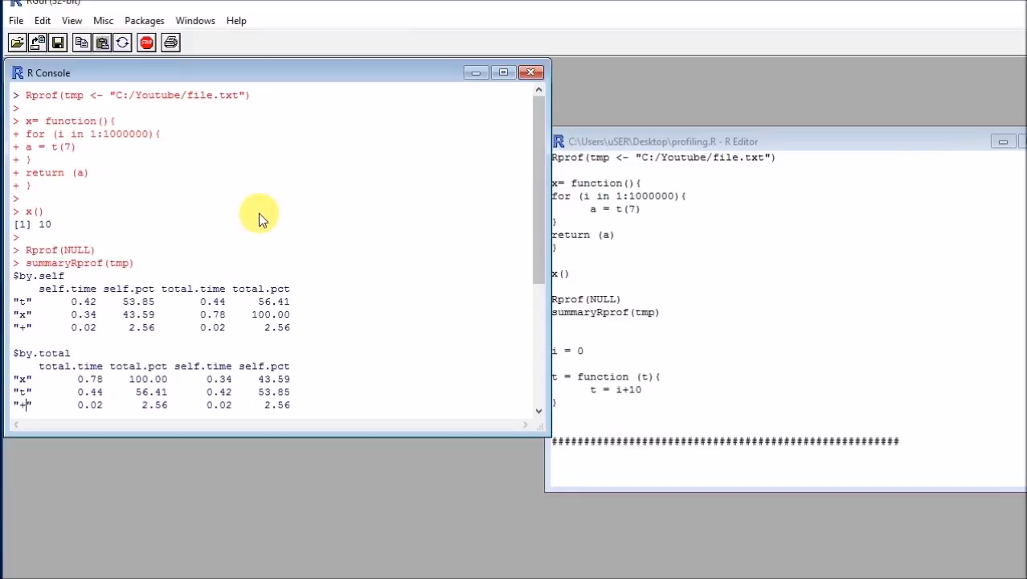
{"action": "mouse_move", "coordinate": [32, 108]}
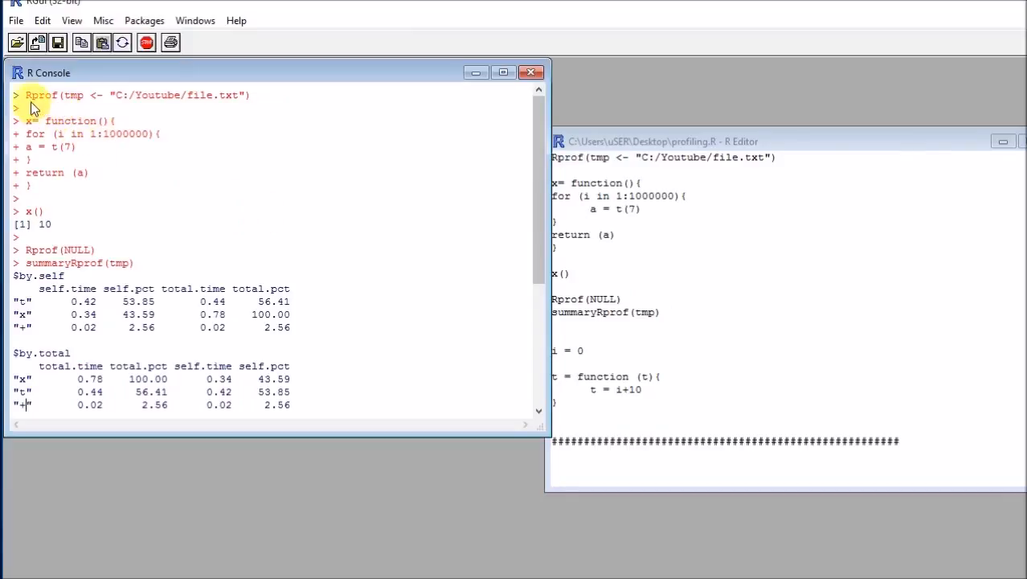
{"action": "double_click", "coordinate": [39, 94]}
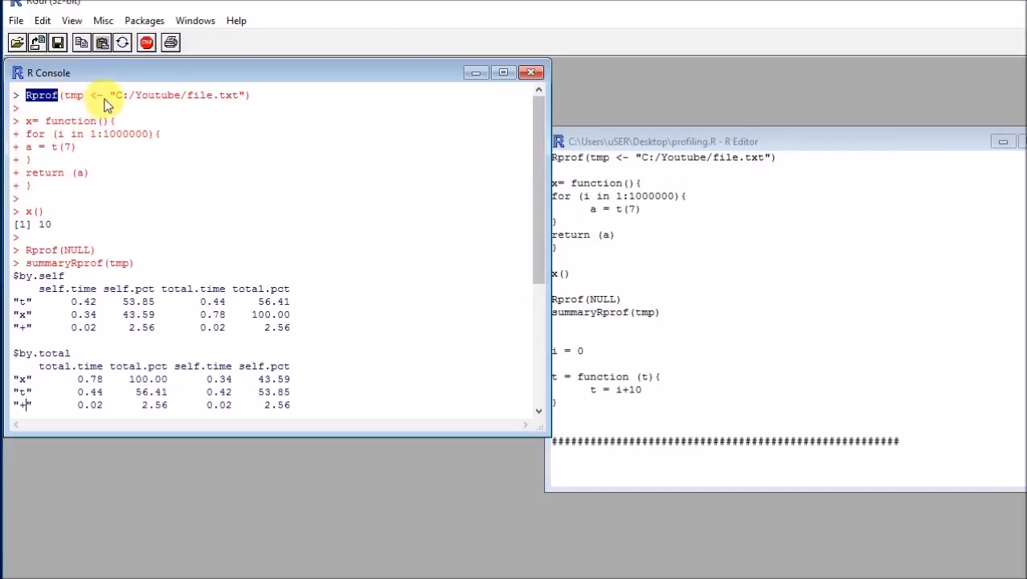
{"action": "left_click_drag", "start_coordinate": [108, 95], "coordinate": [241, 95]}
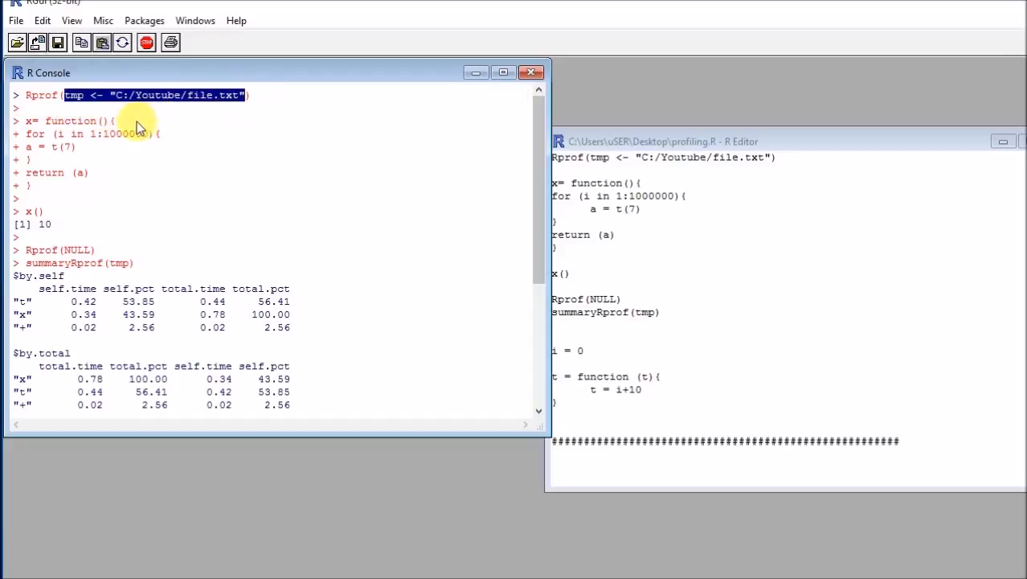
{"action": "mouse_move", "coordinate": [87, 220]}
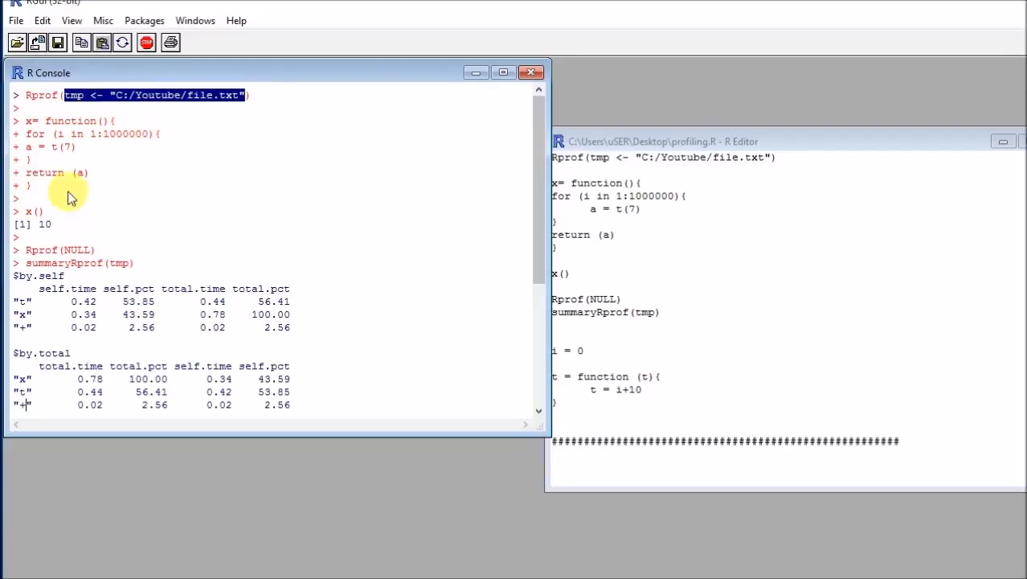
{"action": "mouse_move", "coordinate": [28, 145]}
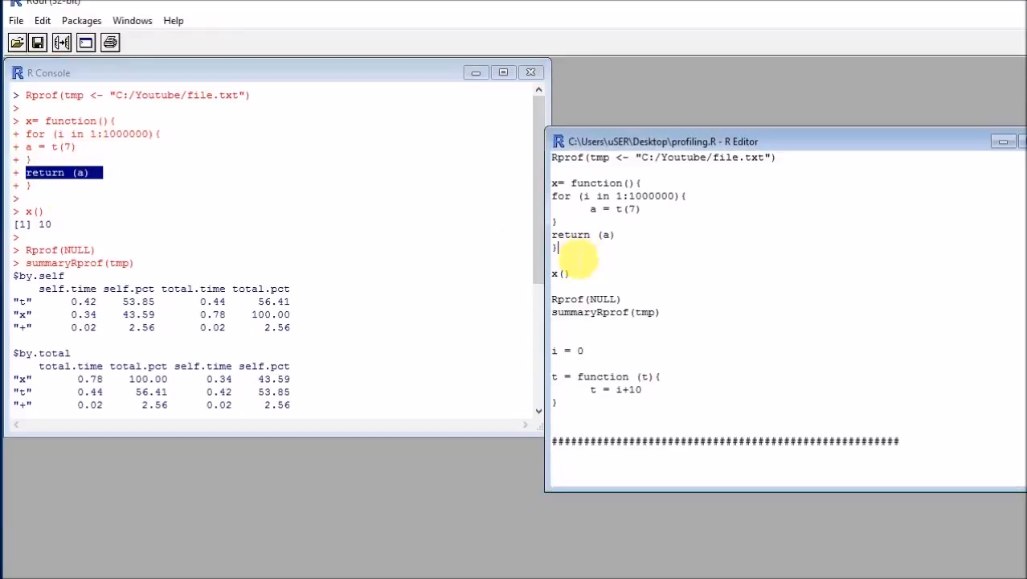
{"action": "double_click", "coordinate": [561, 274]}
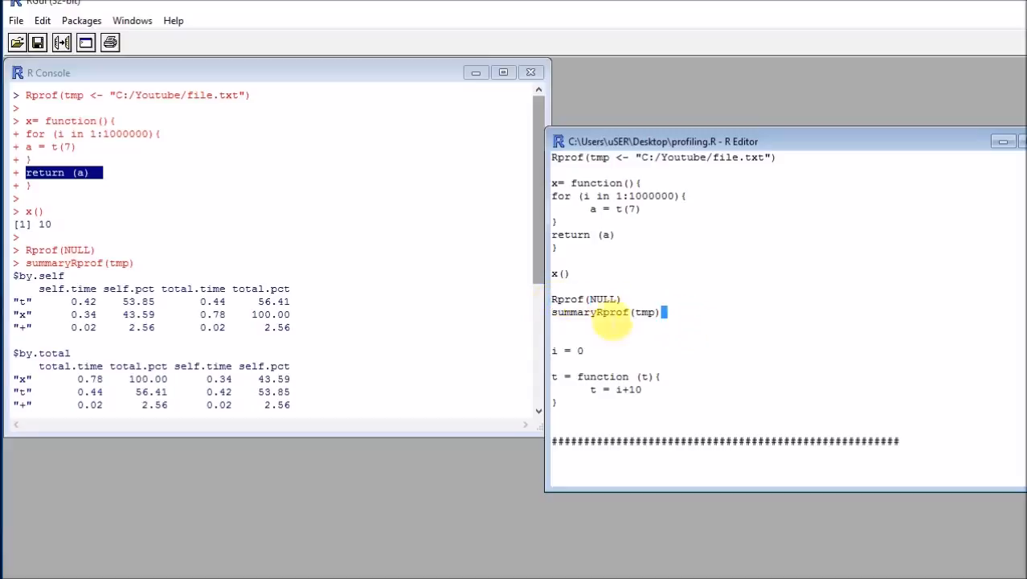
{"action": "triple_click", "coordinate": [605, 312]}
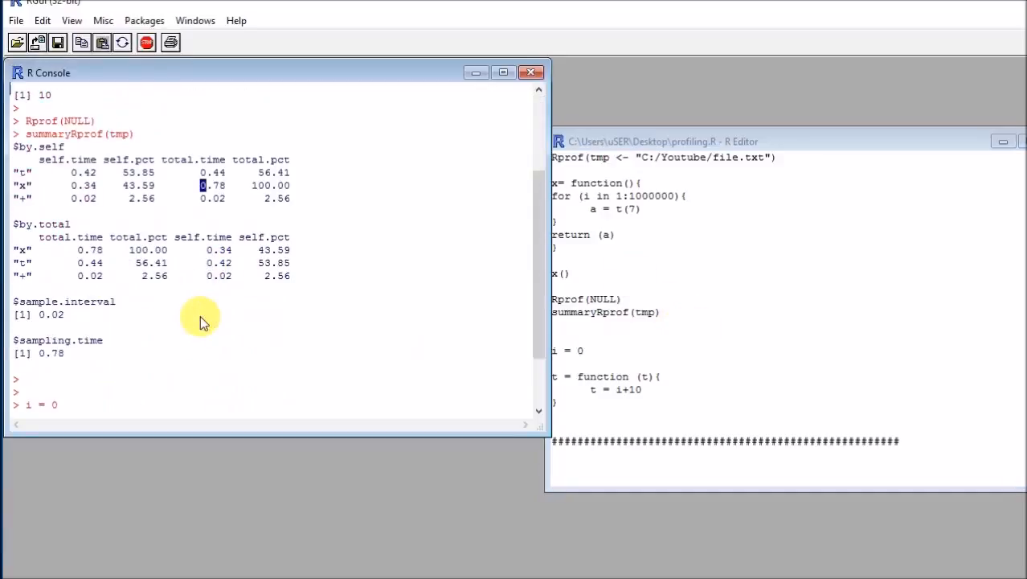
Scroll to the summaryRprof tables and highlight t's self time and the self.time column.
{"action": "scroll", "scroll_direction": "down", "scroll_amount": 3}
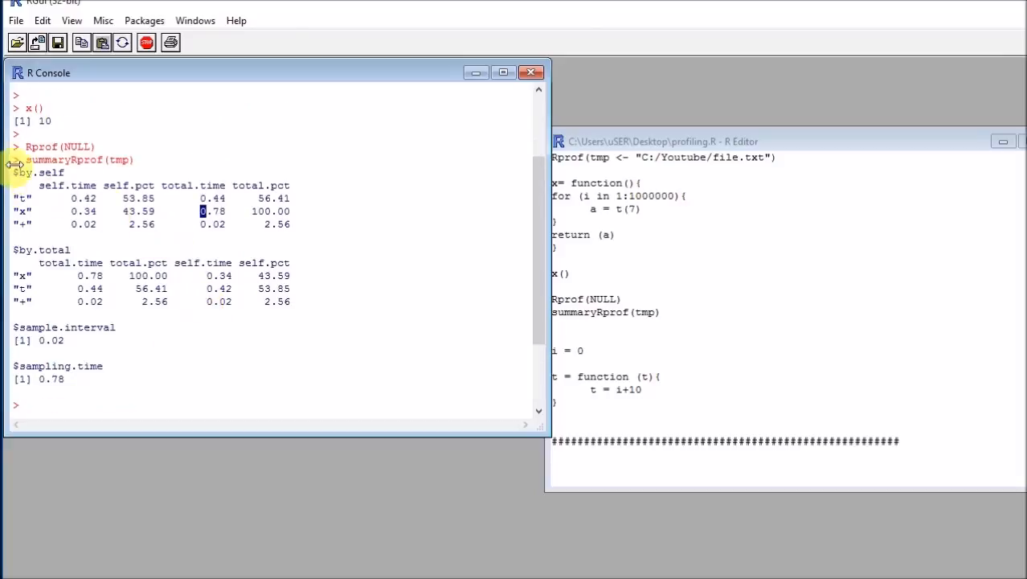
{"action": "left_click_drag", "start_coordinate": [15, 172], "coordinate": [293, 289]}
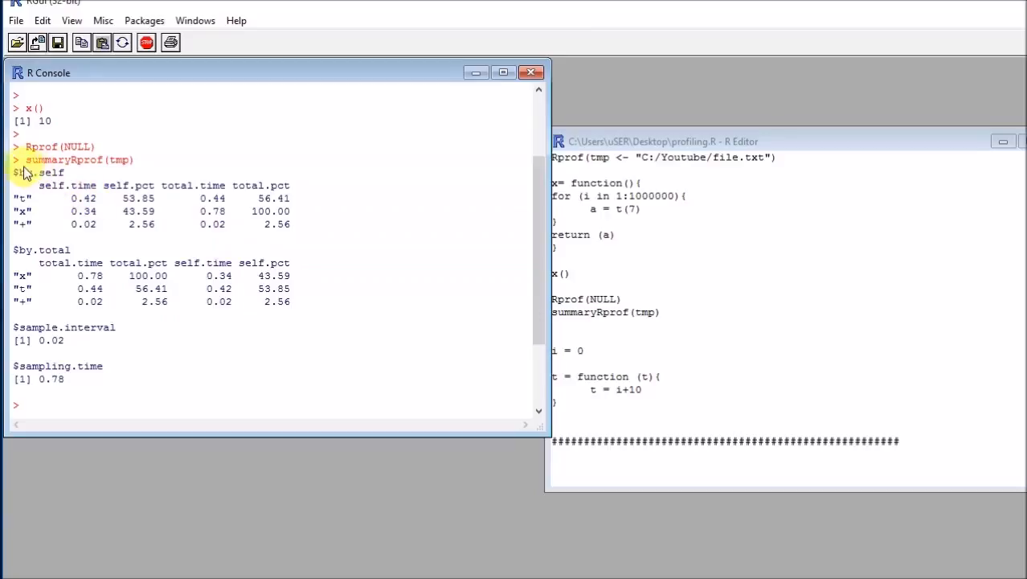
{"action": "left_click_drag", "start_coordinate": [24, 172], "coordinate": [293, 227]}
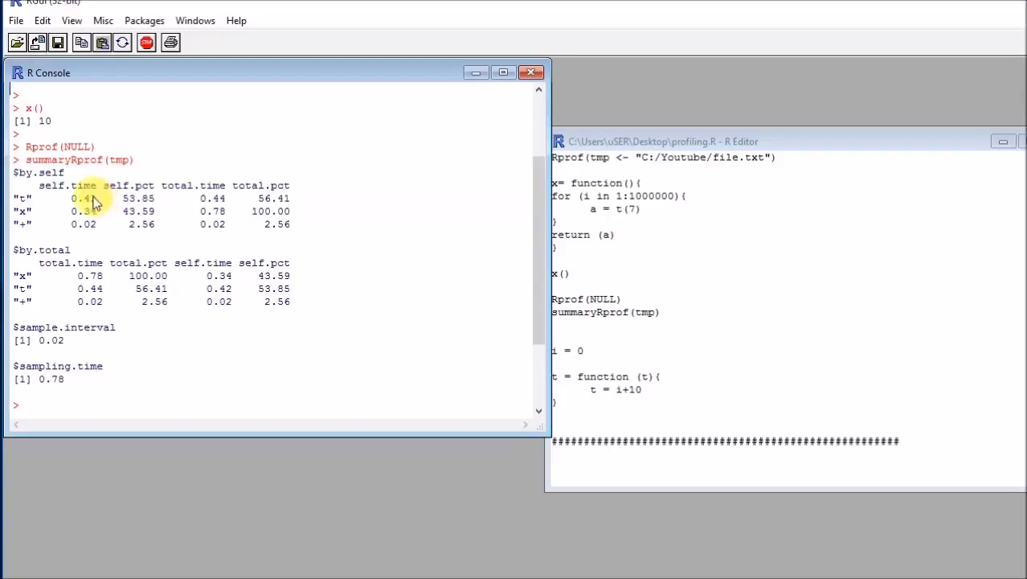
{"action": "double_click", "coordinate": [36, 172]}
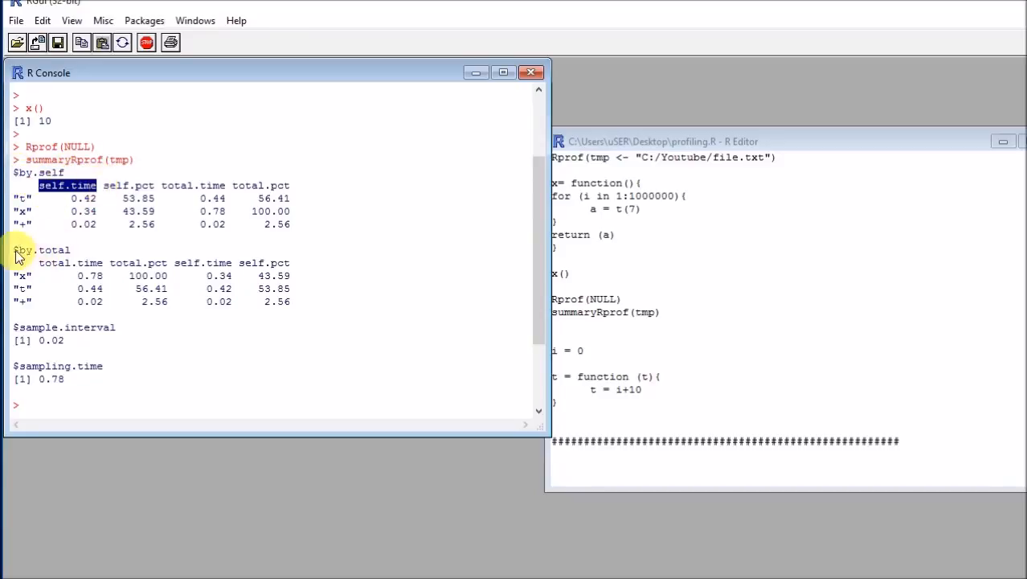
{"action": "double_click", "coordinate": [40, 250]}
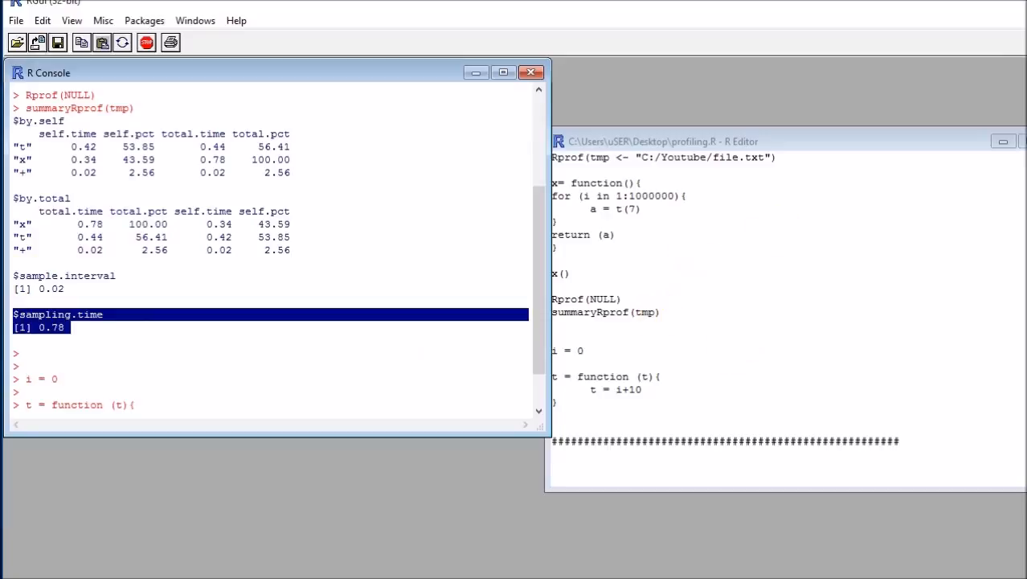
{"action": "mouse_move", "coordinate": [16, 280]}
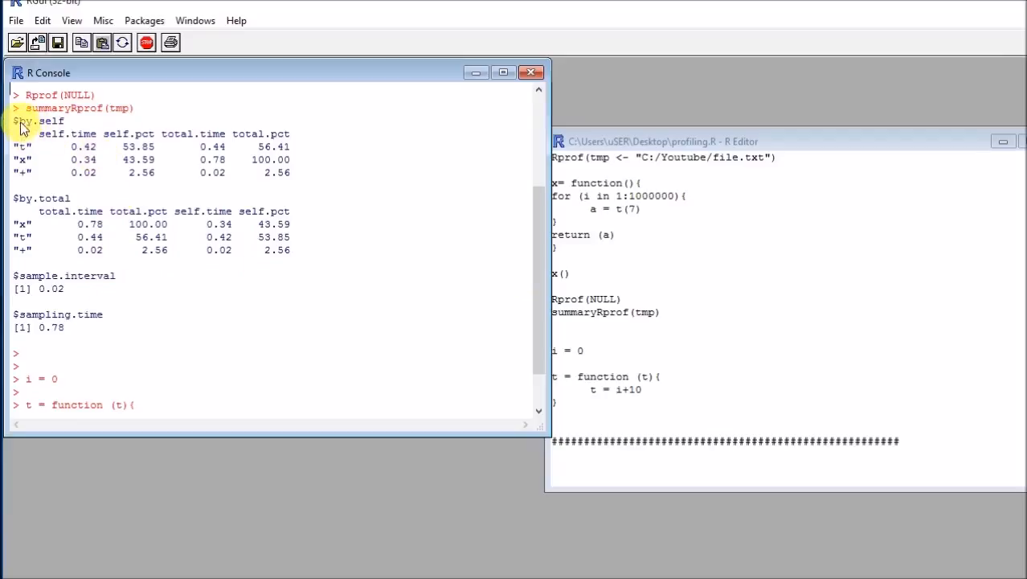
{"action": "left_click_drag", "start_coordinate": [20, 121], "coordinate": [245, 173]}
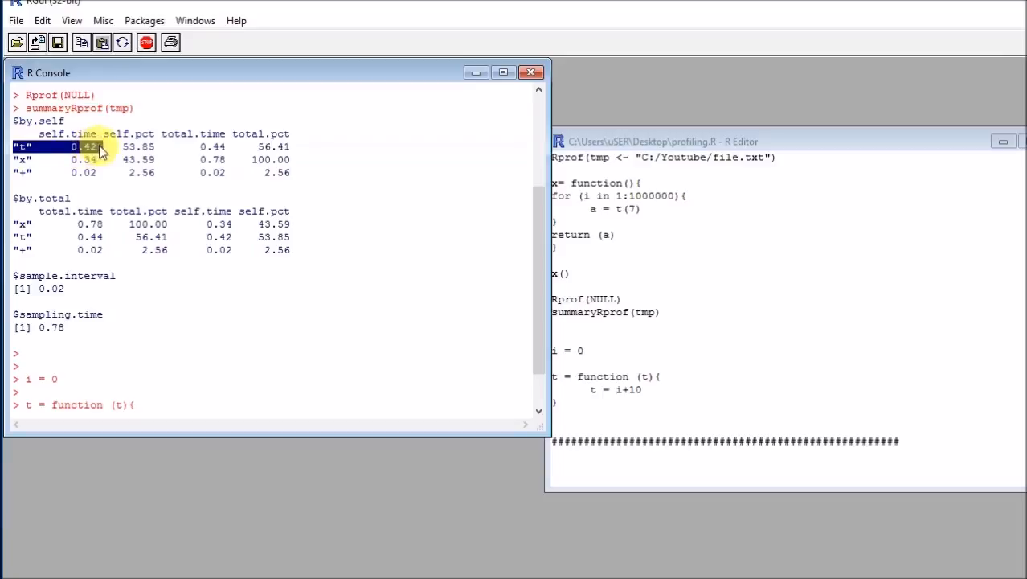
{"action": "left_click", "coordinate": [661, 312]}
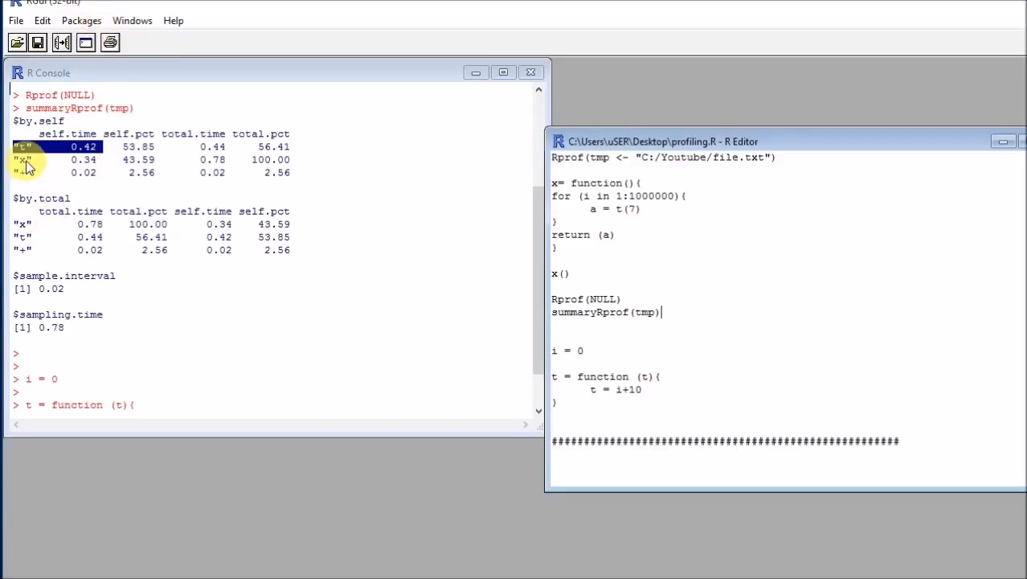
{"action": "left_click", "coordinate": [85, 160]}
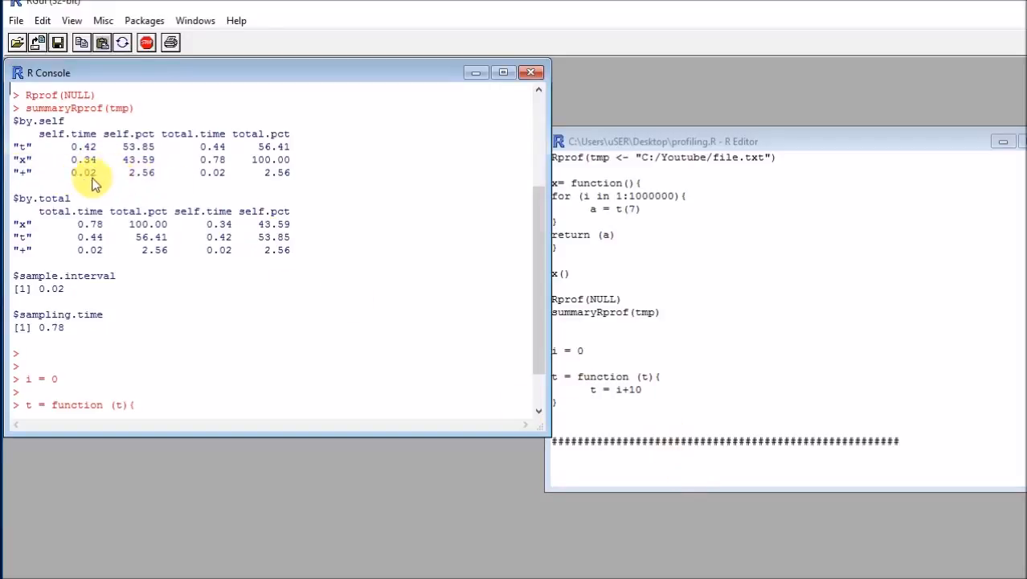
{"action": "double_click", "coordinate": [83, 172]}
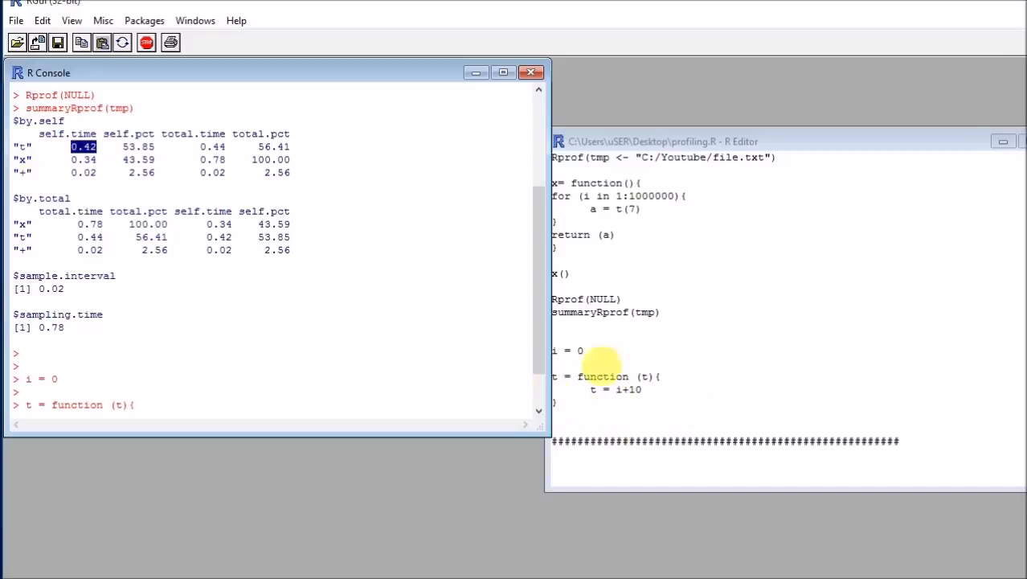
{"action": "mouse_move", "coordinate": [88, 153]}
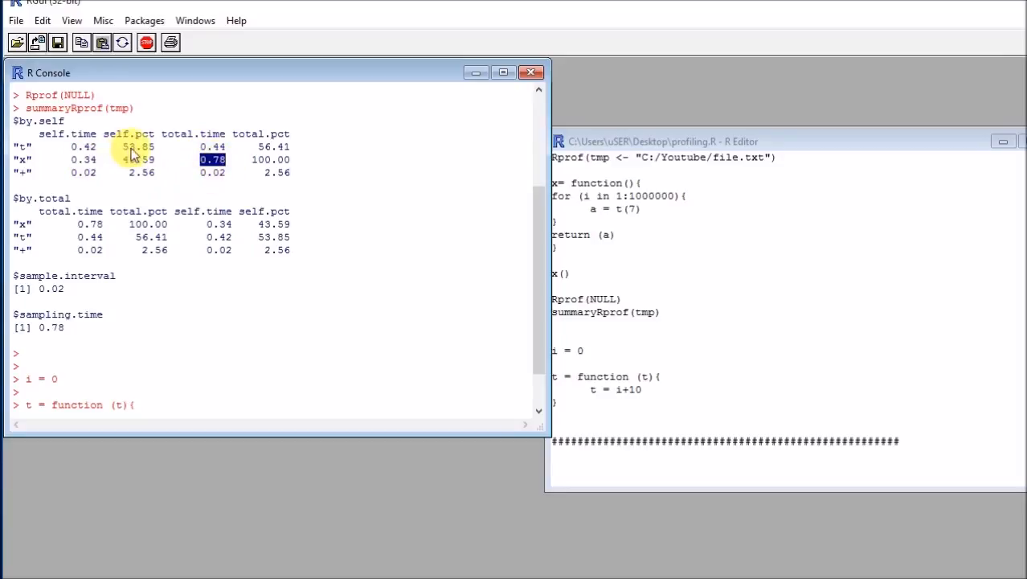
{"action": "double_click", "coordinate": [138, 159]}
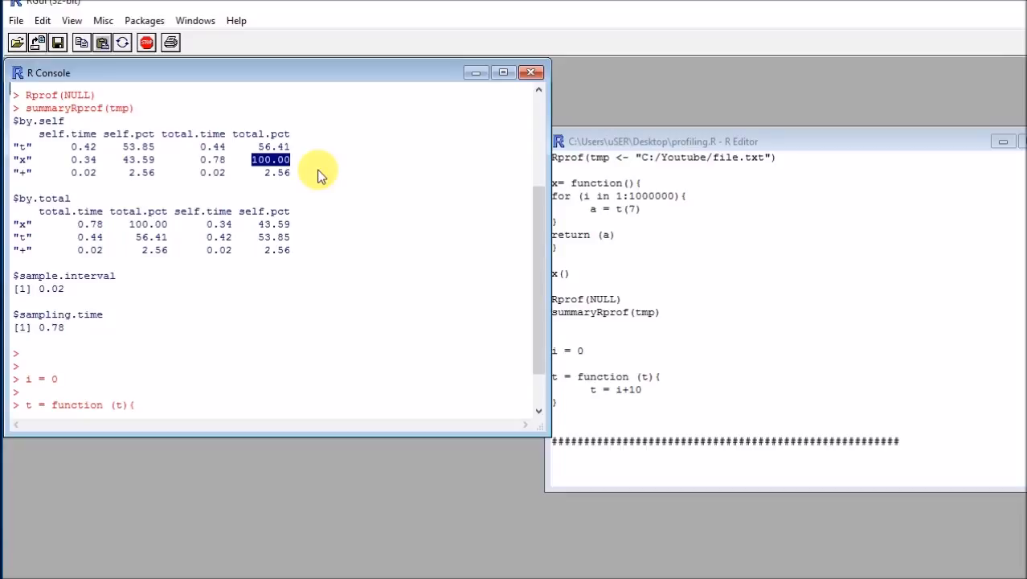
Duplicate the for loop above the original and change its body to e = 10.
{"action": "left_click_drag", "start_coordinate": [553, 196], "coordinate": [643, 209]}
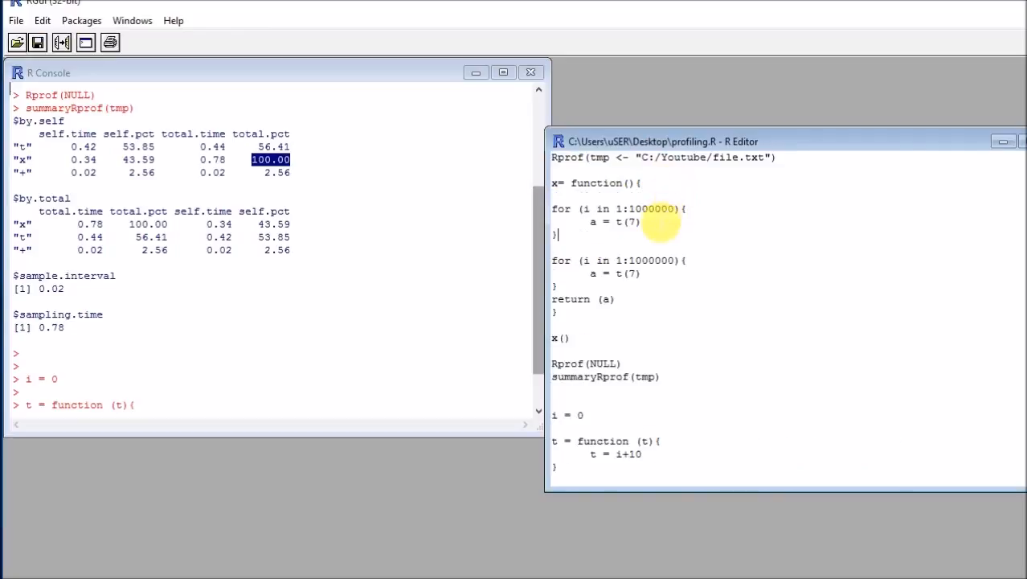
{"action": "double_click", "coordinate": [611, 221]}
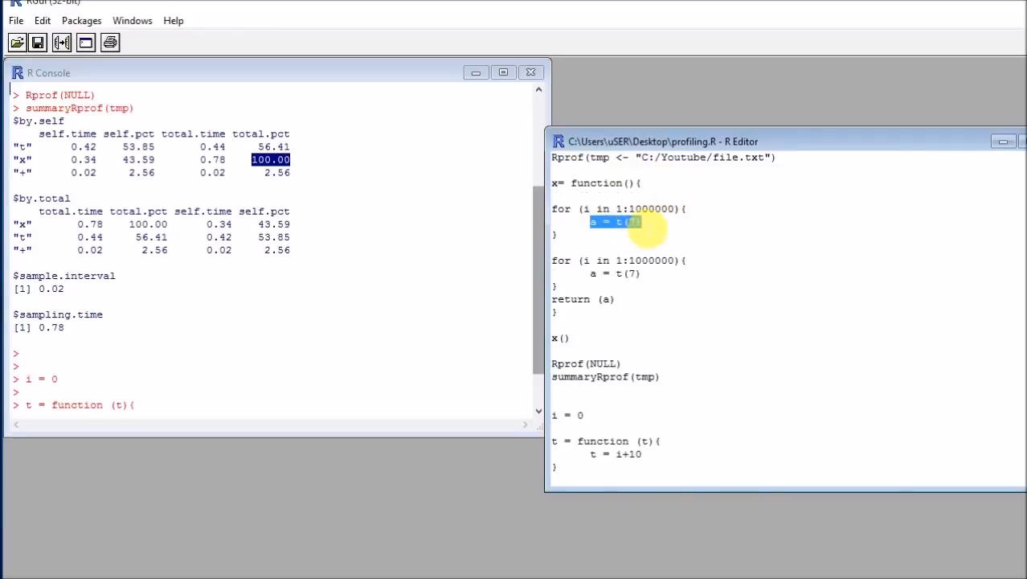
{"action": "type", "text": "e"}
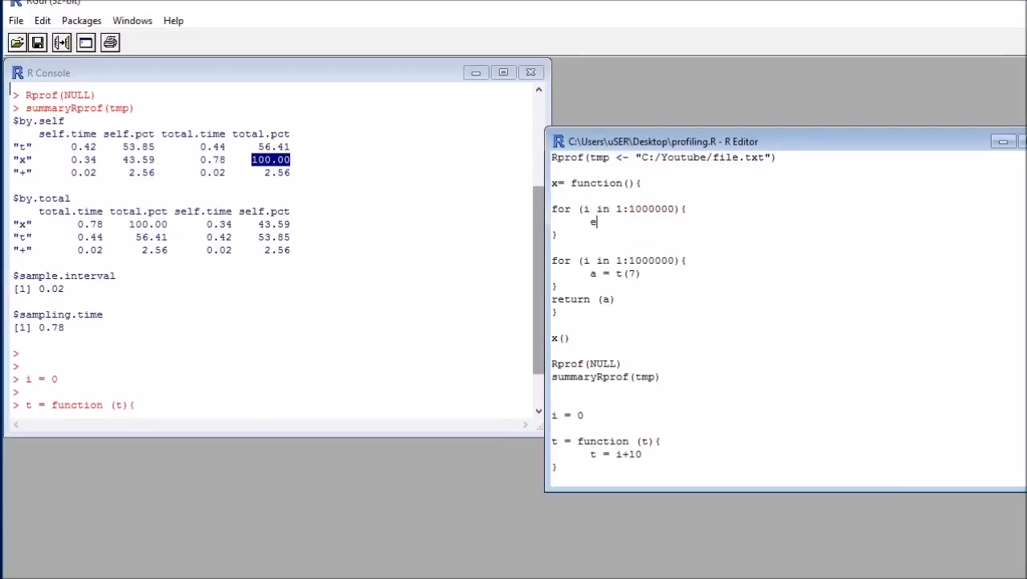
{"action": "type", "text": "= 10"}
{"action": "left_click", "coordinate": [619, 208]}
{"action": "type", "text": "5"}
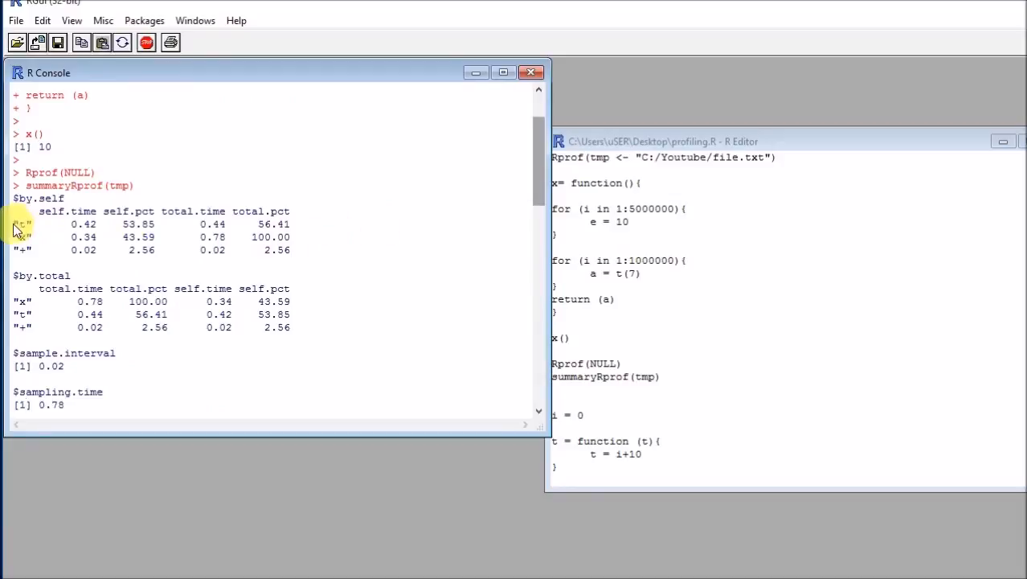
Highlight the rerun's profiling summary in the console and the loop calling t(7).
{"action": "left_click_drag", "start_coordinate": [25, 223], "coordinate": [292, 249]}
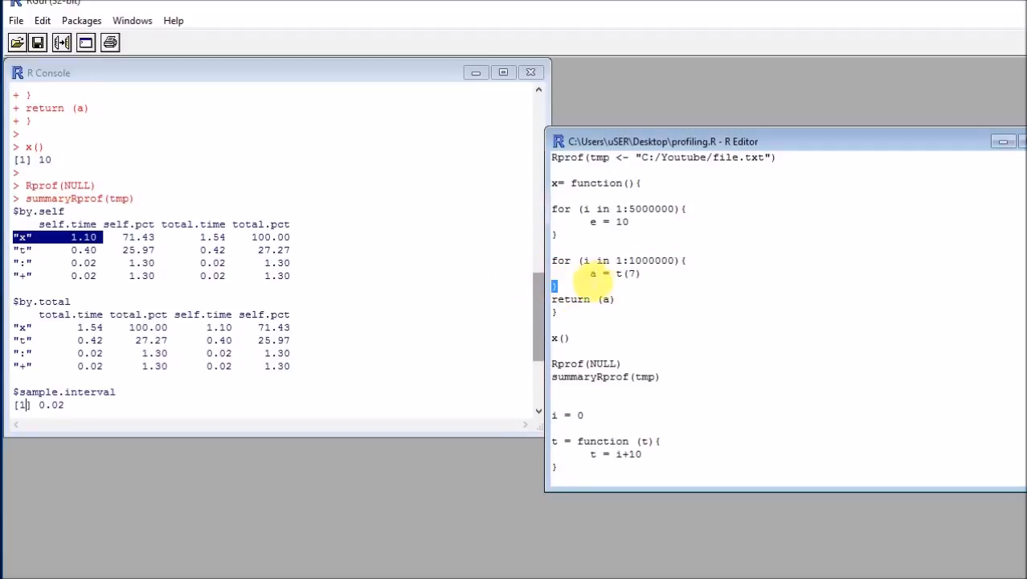
{"action": "double_click", "coordinate": [613, 274]}
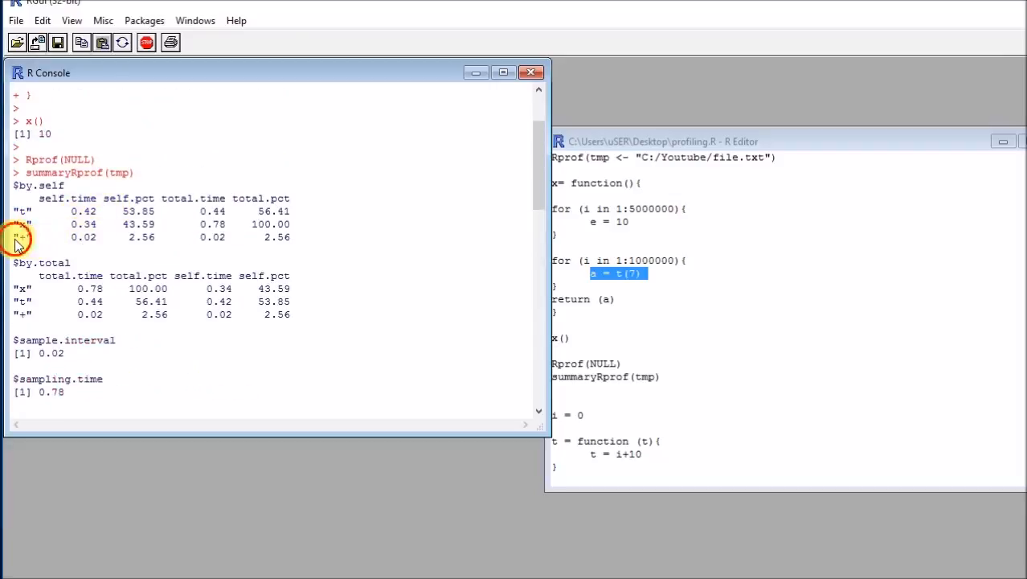
{"action": "left_click_drag", "start_coordinate": [16, 237], "coordinate": [292, 236]}
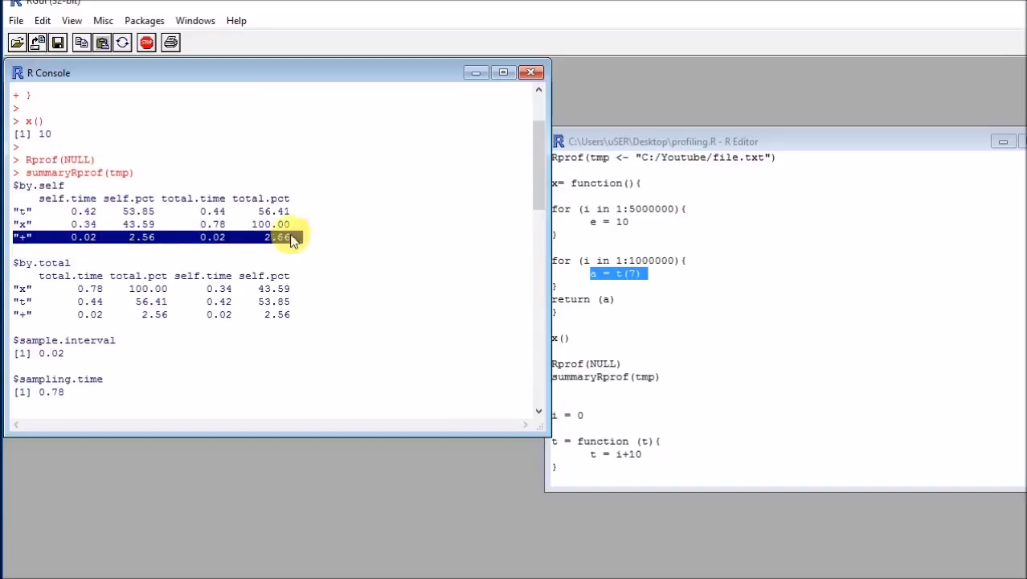
{"action": "mouse_move", "coordinate": [143, 245]}
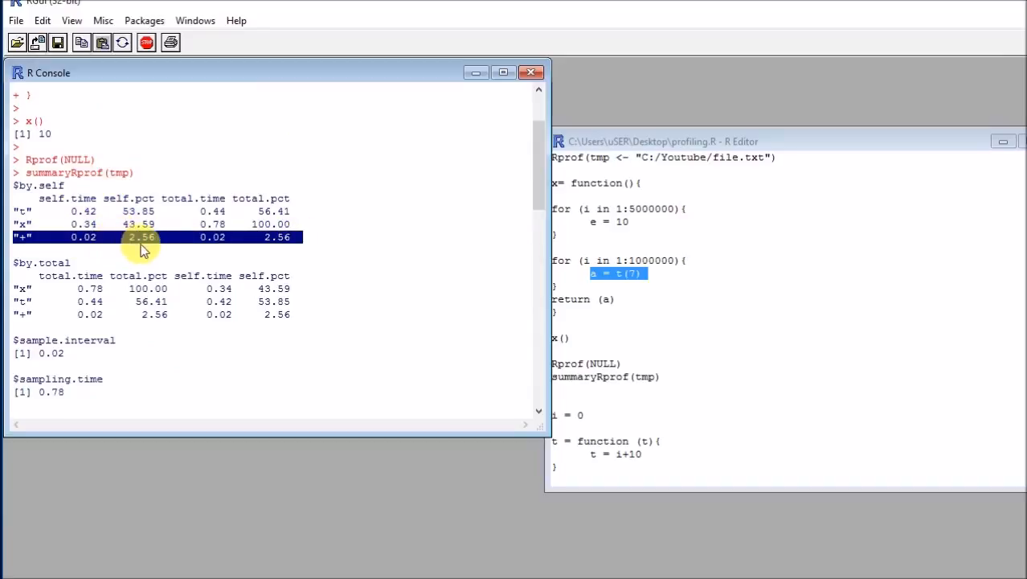